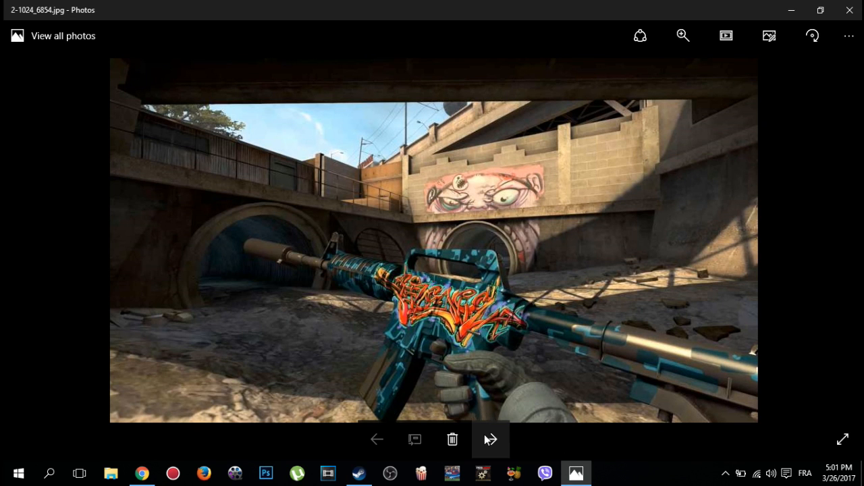
Advance from the rifle screenshot to the pistol artwork, then close the Photos viewer
left_click(491, 439)
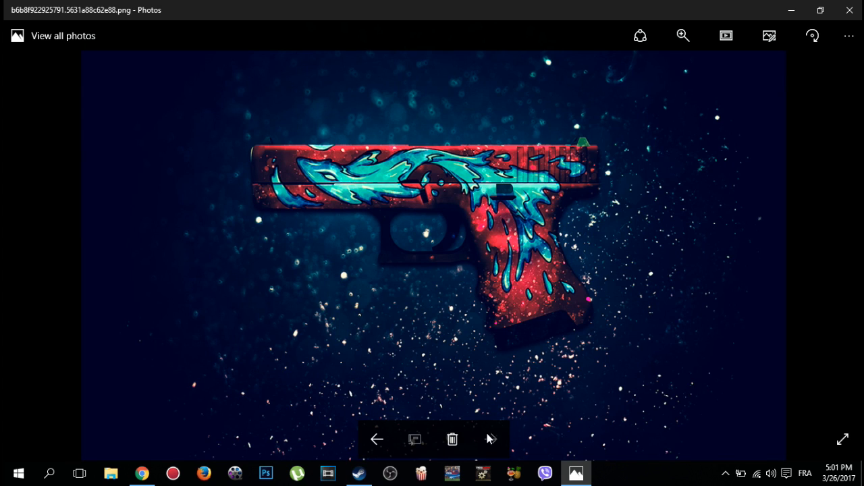
left_click(142, 472)
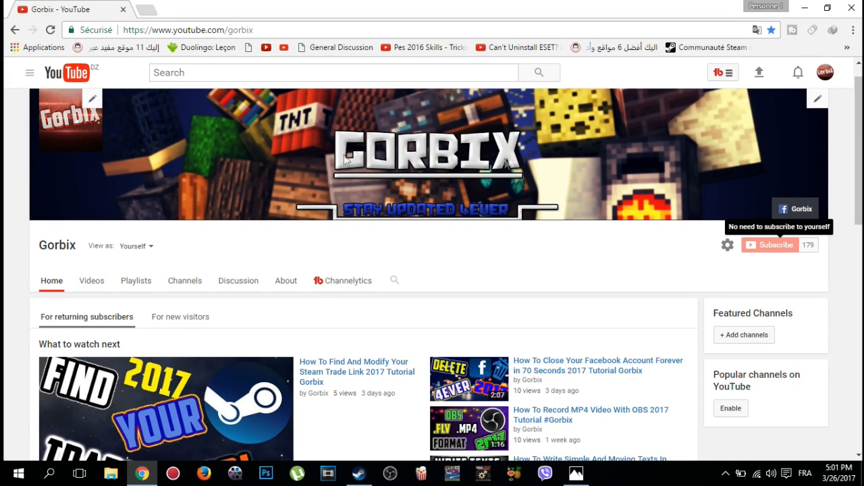
mouse_move(378, 473)
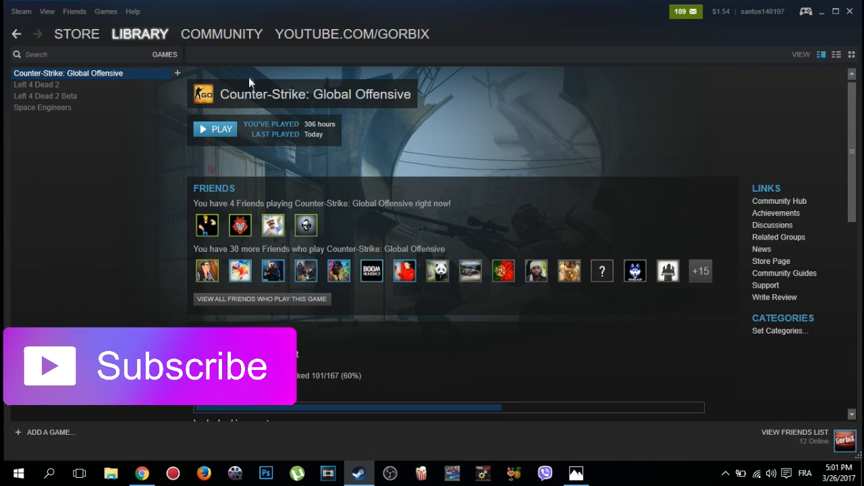
Go to Community > Market and scroll down to the Browse by Game list
left_click(222, 34)
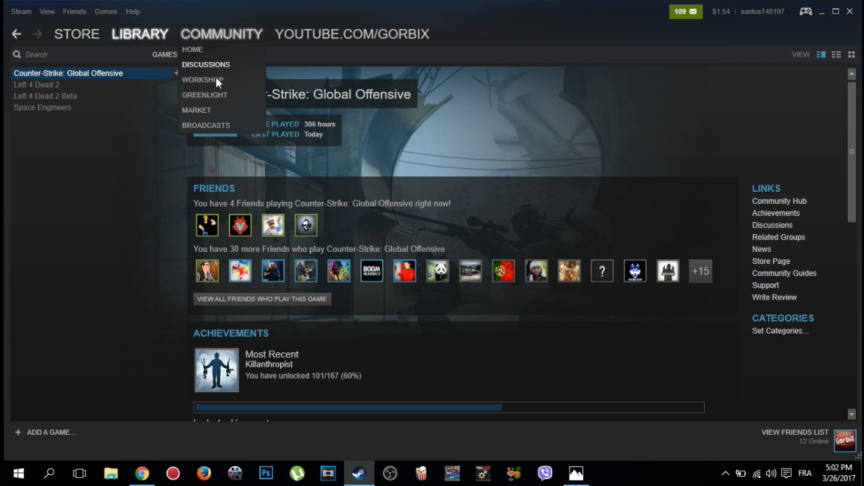
left_click(197, 110)
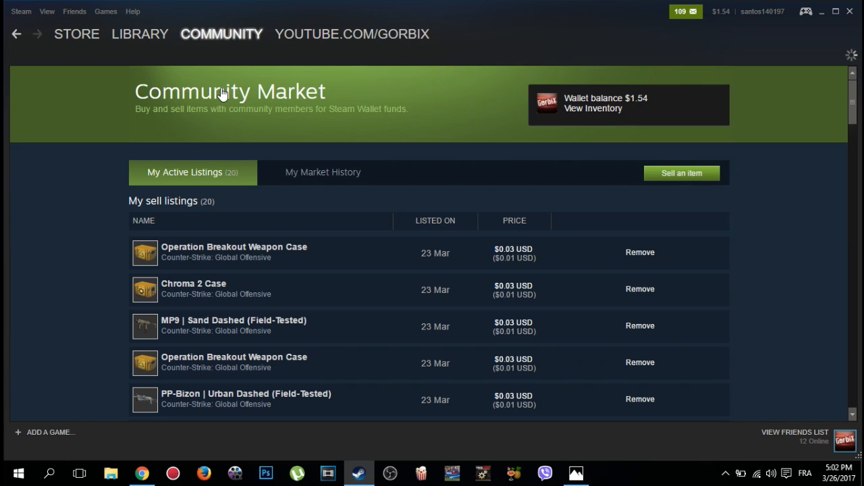
scroll("down", 3)
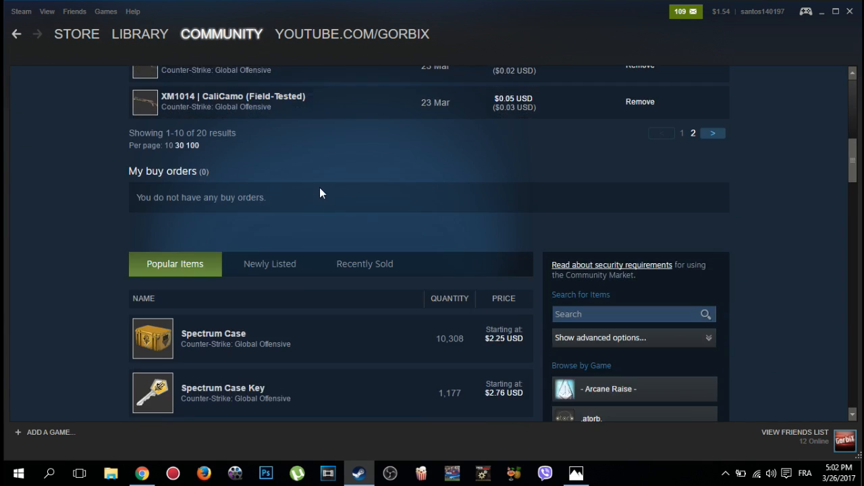
scroll("down", 3)
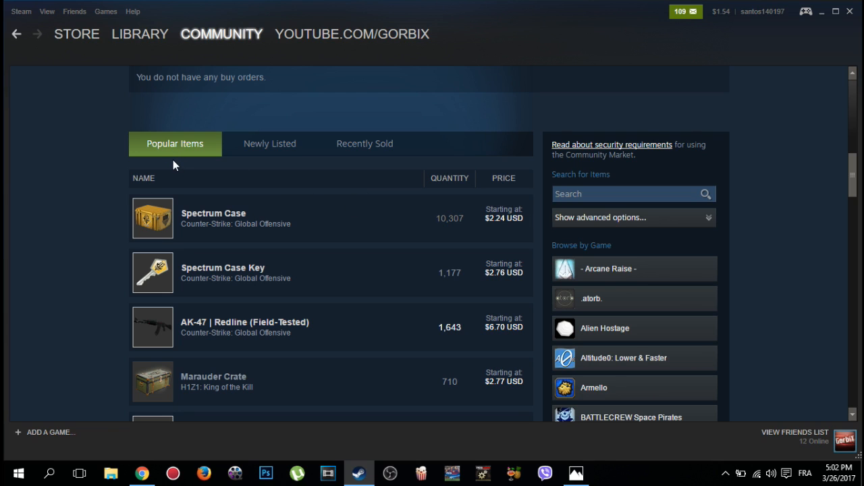
mouse_move(264, 167)
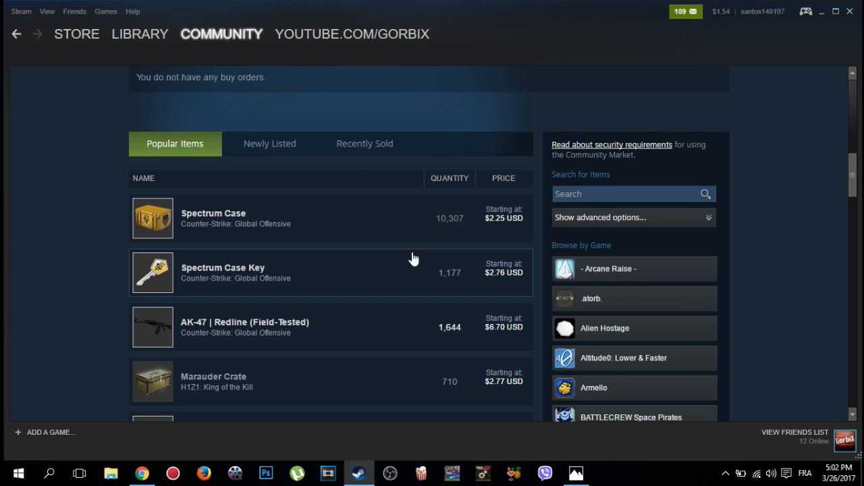
scroll("down", 3)
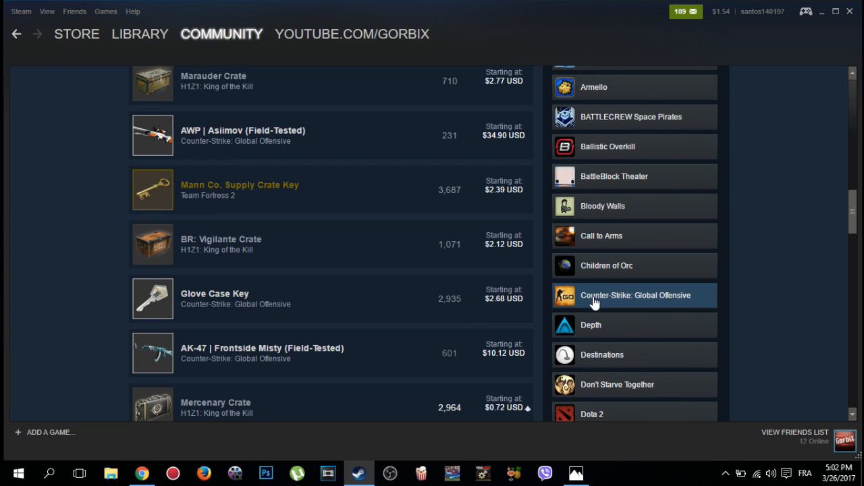
Search Counter-Strike: Global Offensive market items with the Weapon filter set to FAMAS
left_click(635, 295)
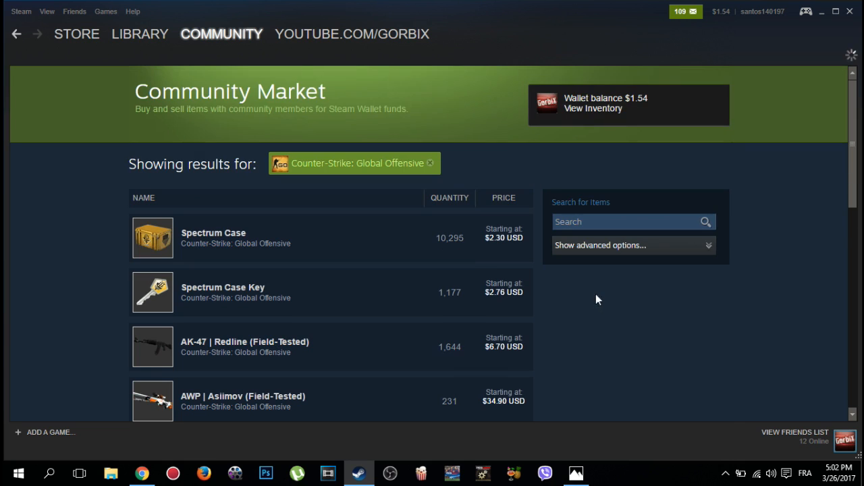
mouse_move(600, 245)
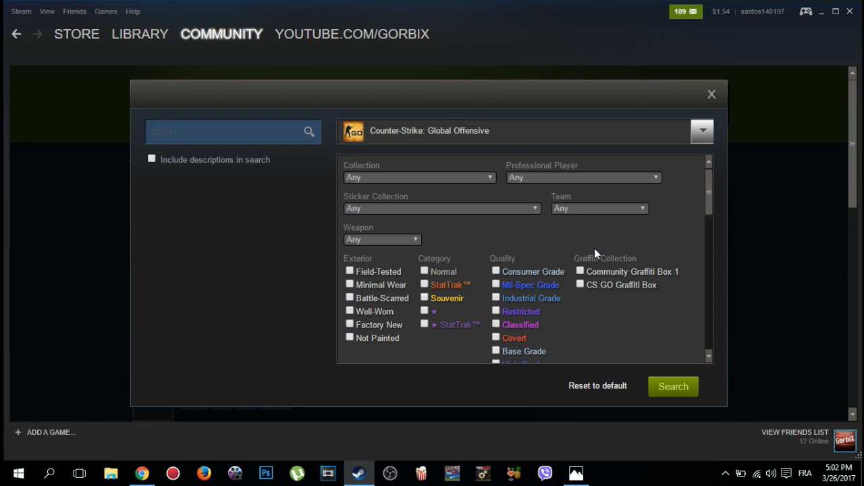
mouse_move(397, 181)
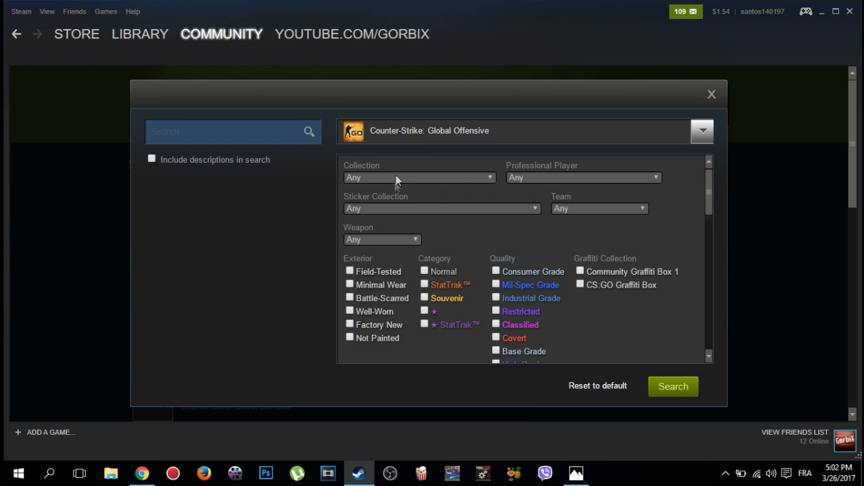
left_click(381, 239)
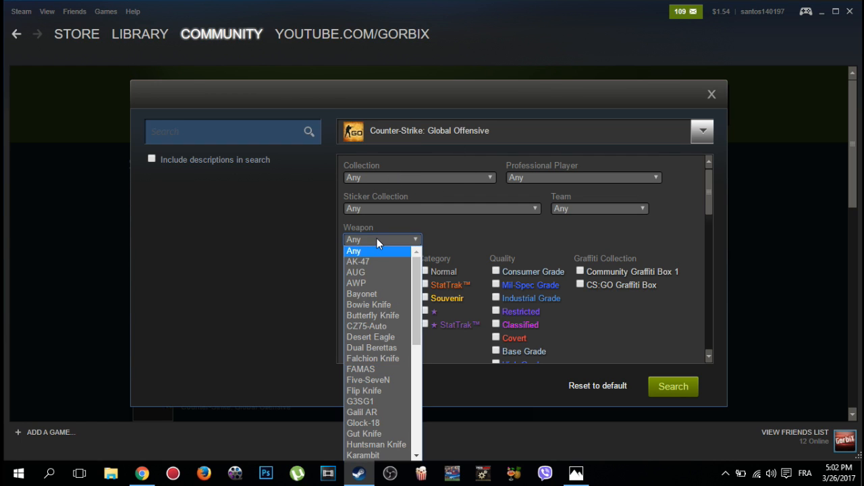
mouse_move(373, 316)
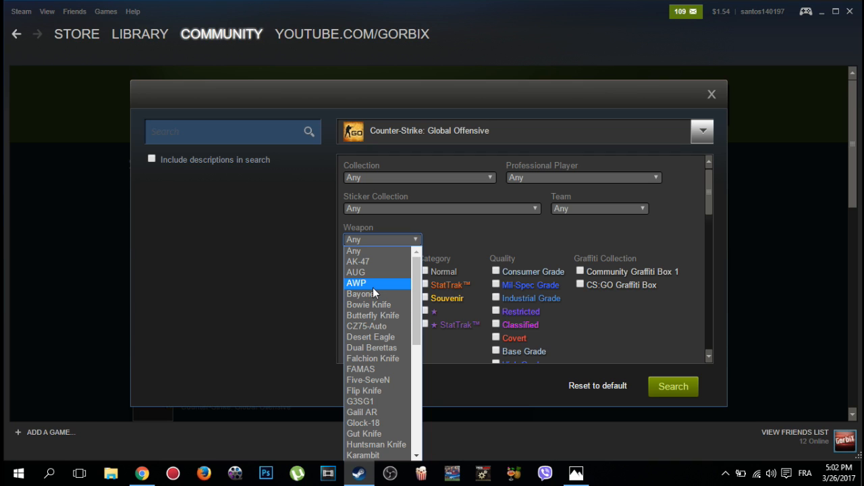
left_click(360, 368)
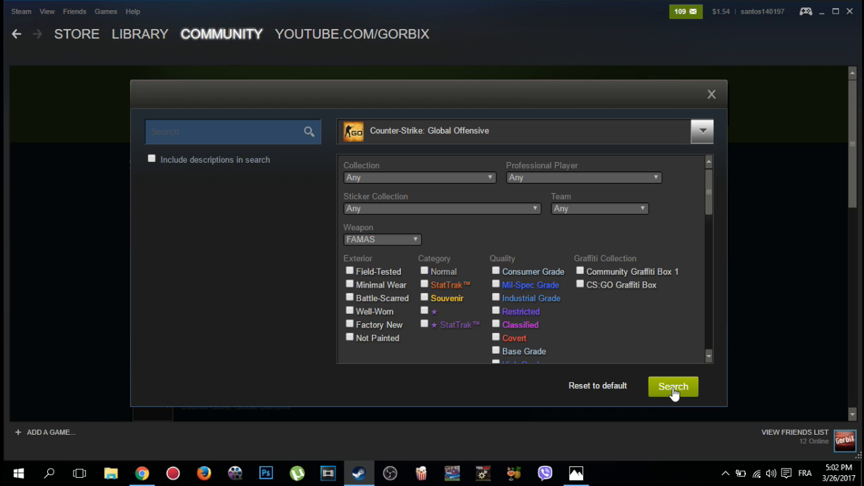
left_click(673, 386)
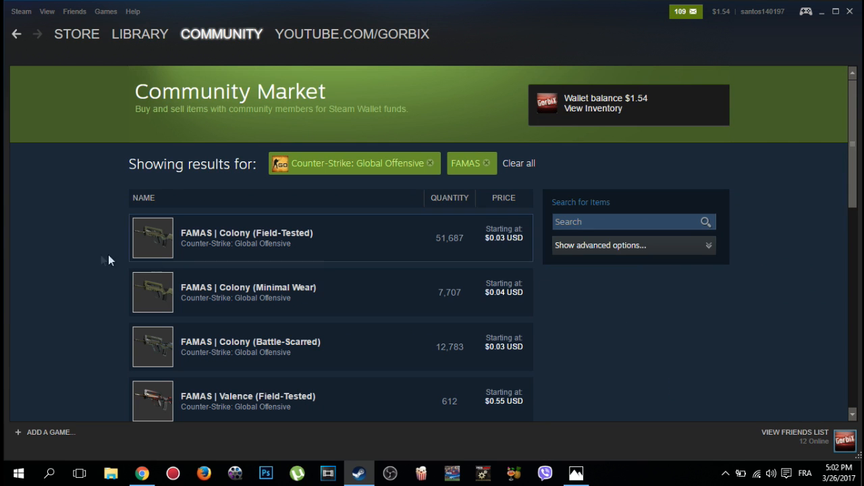
Sort FAMAS listings by price ascending and open StatTrak™ FAMAS | Survivor Z (Well-Worn)
scroll("down", 3)
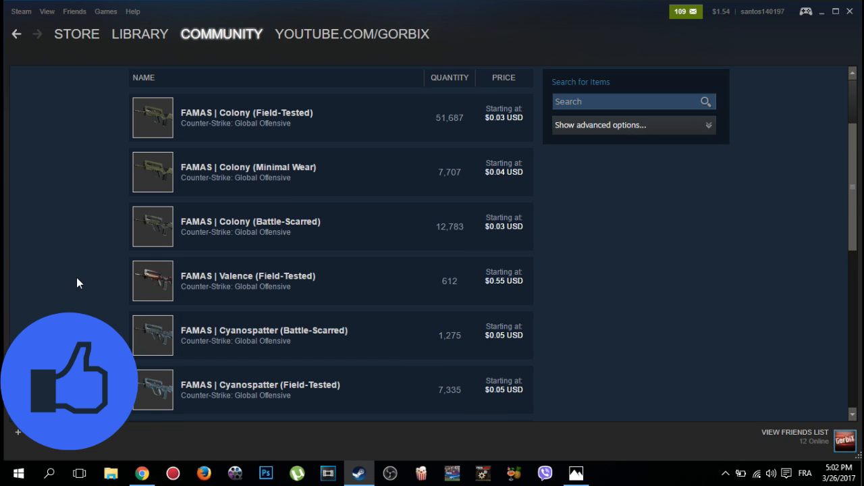
scroll("up", 3)
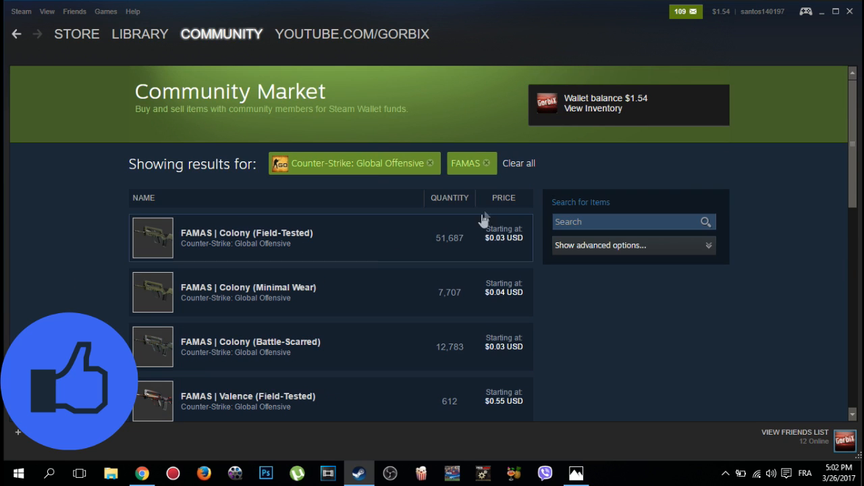
left_click(503, 198)
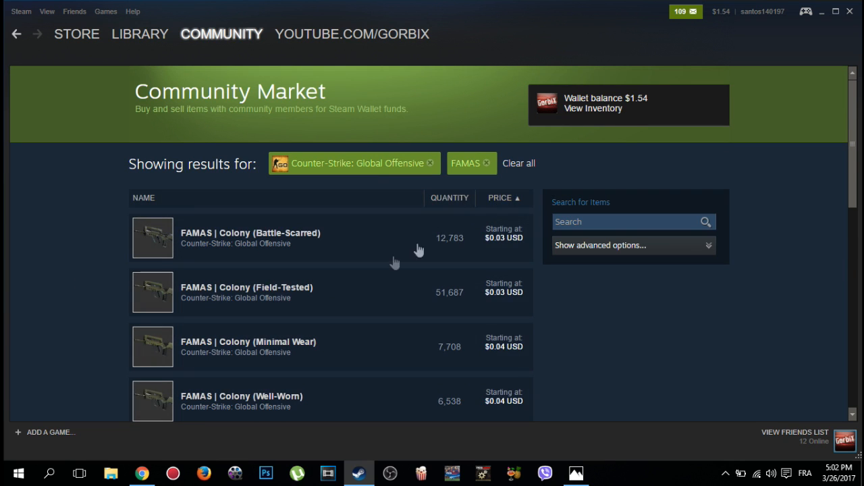
scroll("down", 3)
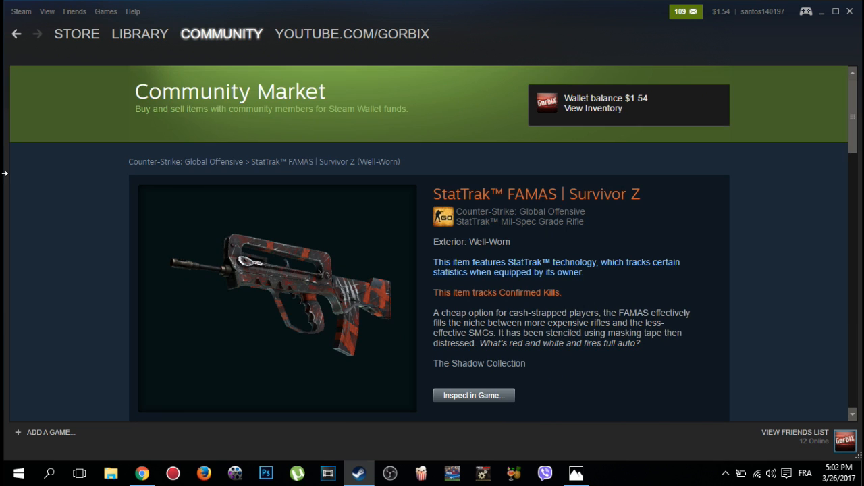
Scroll past the description and price graph to the Survivor Z Listings table
scroll("down", 3)
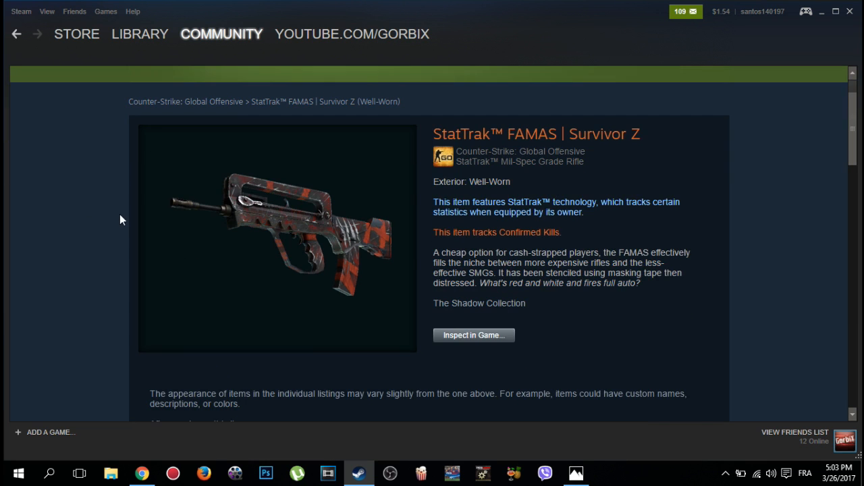
scroll("down", 3)
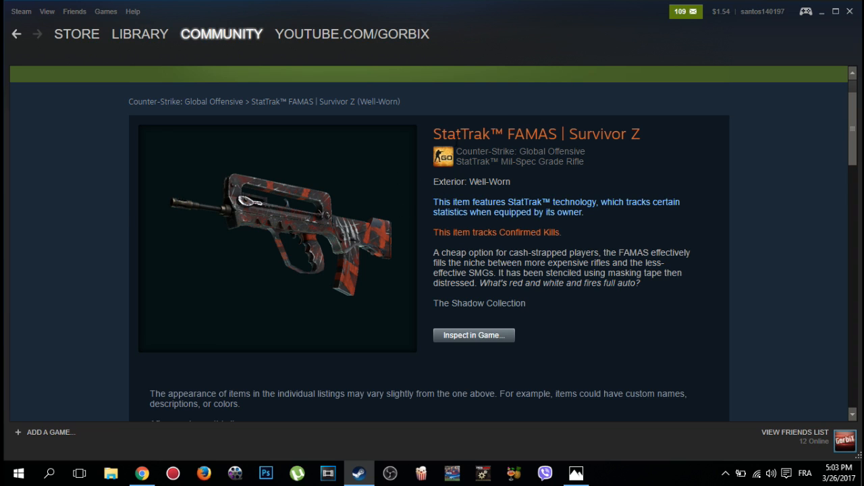
mouse_move(265, 225)
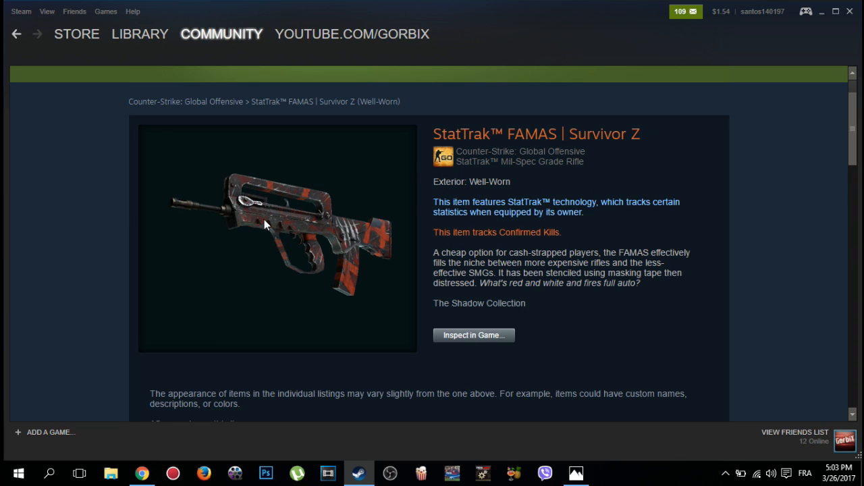
mouse_move(266, 244)
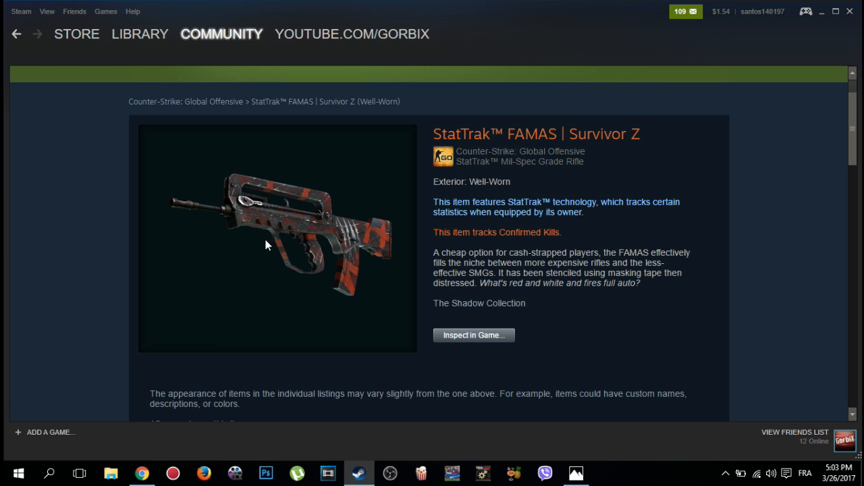
scroll("down", 3)
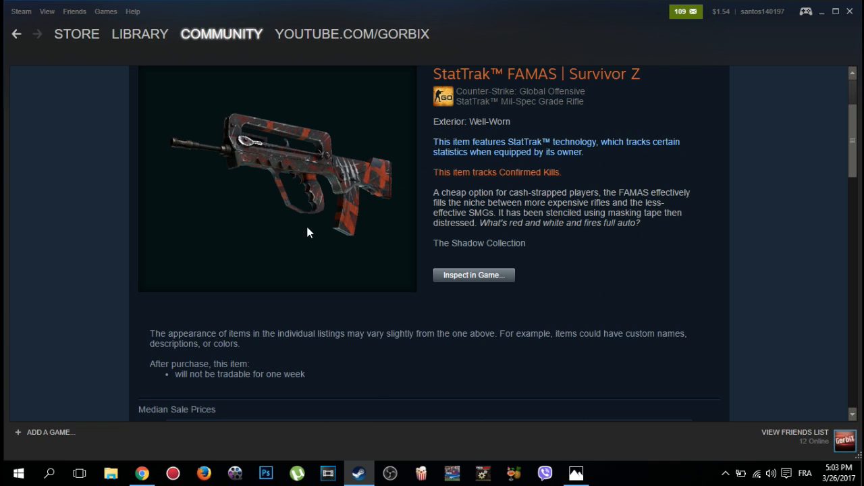
scroll("down", 3)
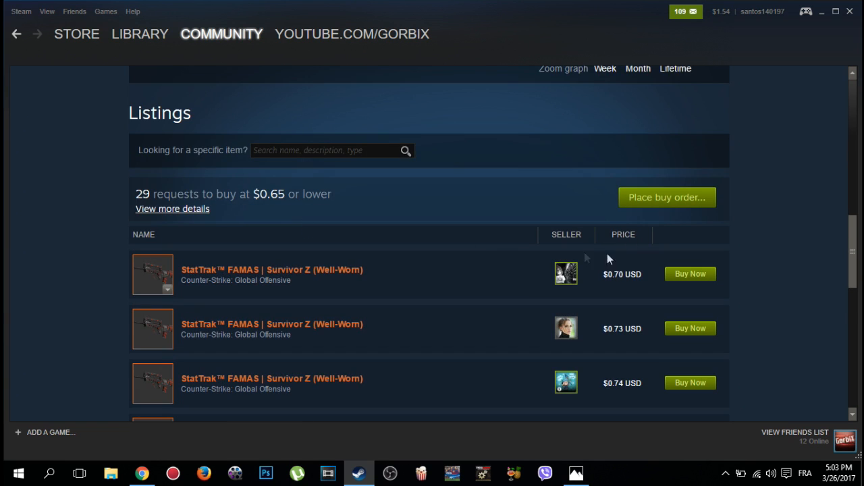
scroll("down", 3)
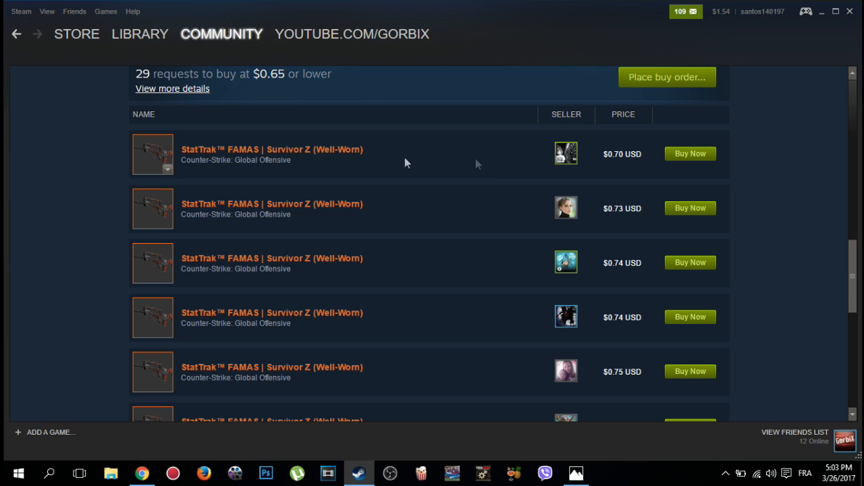
mouse_move(690, 154)
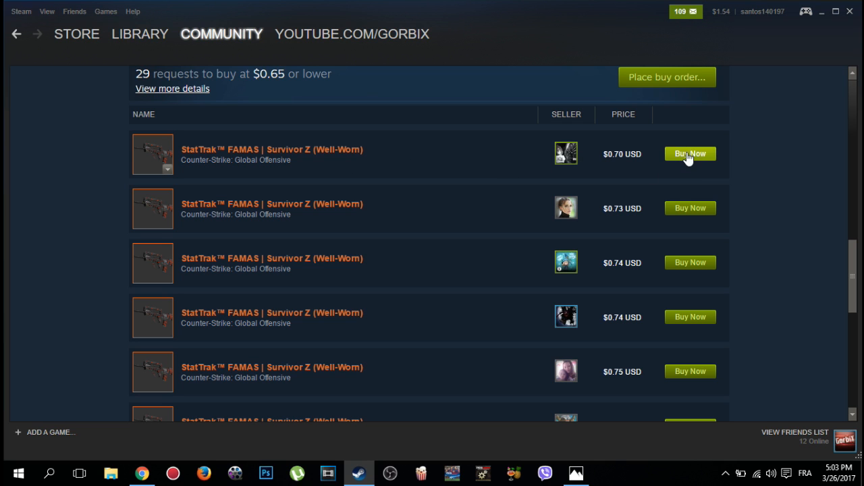
Purchase the $0.70 Survivor Z listing, dismiss the confirmation, and return to the Library
left_click(690, 154)
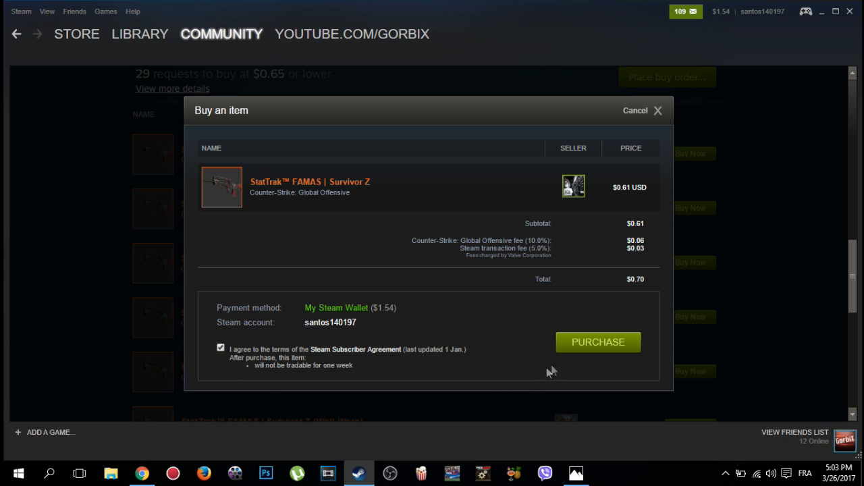
left_click(598, 342)
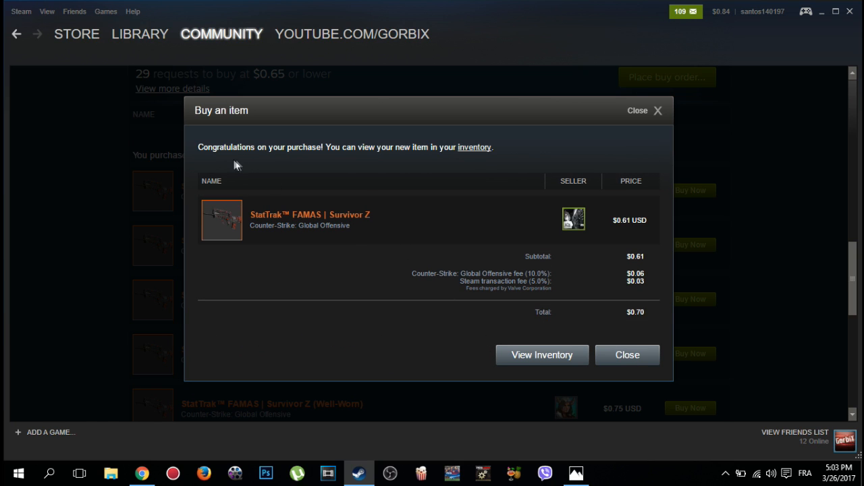
mouse_move(317, 161)
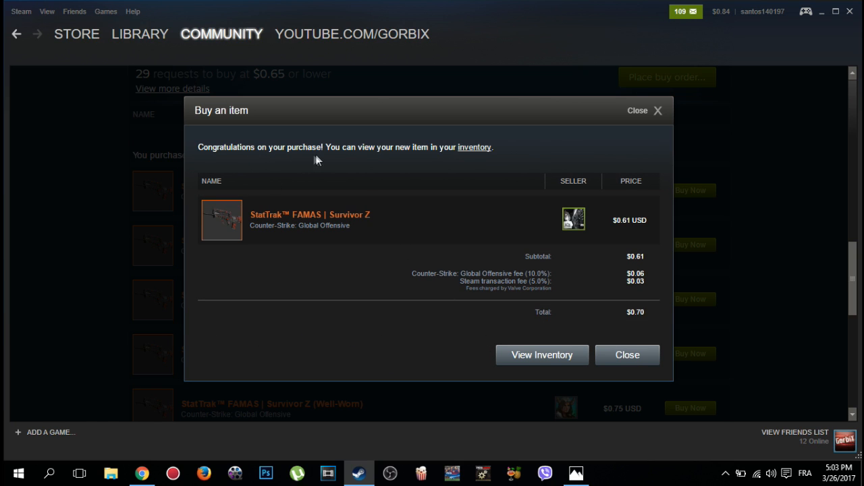
mouse_move(439, 164)
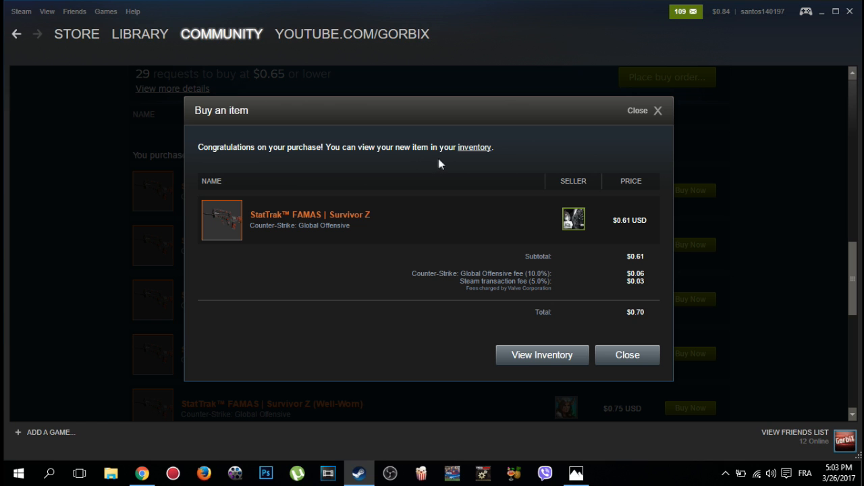
left_click(626, 354)
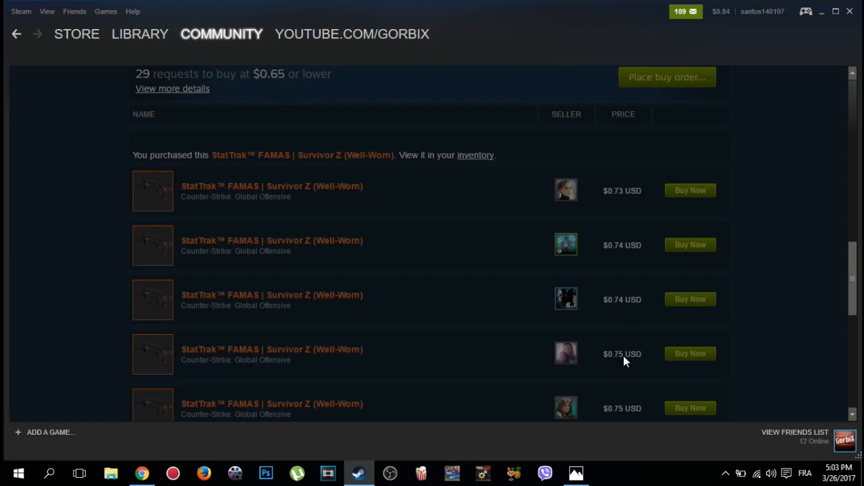
left_click(140, 34)
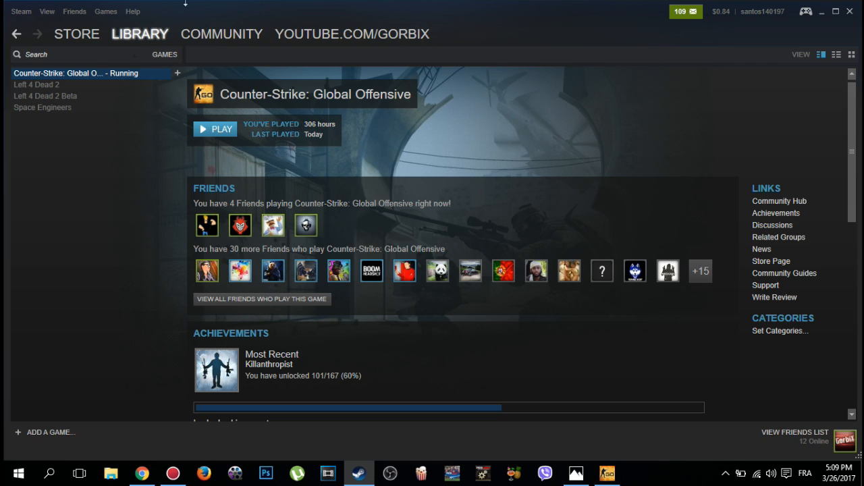
mouse_move(591, 357)
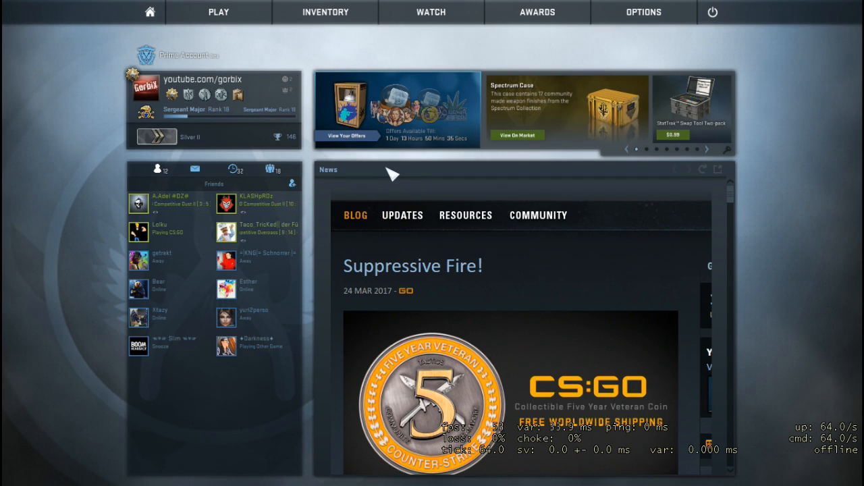
Equip the StatTrak™ FAMAS | Survivor Z from the CS:GO inventory via CT Replace
left_click(325, 12)
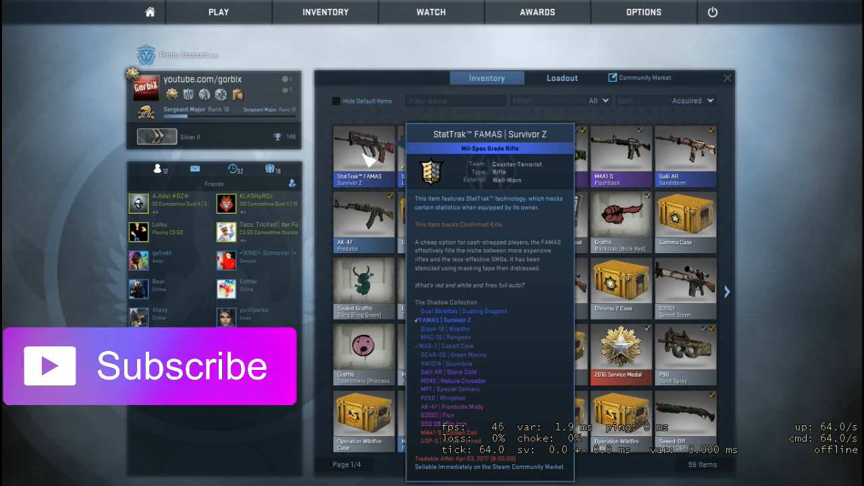
right_click(363, 155)
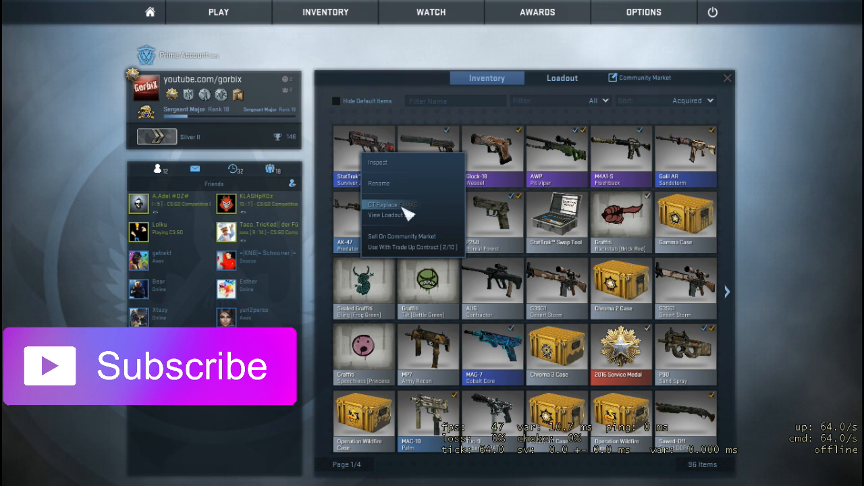
left_click(390, 204)
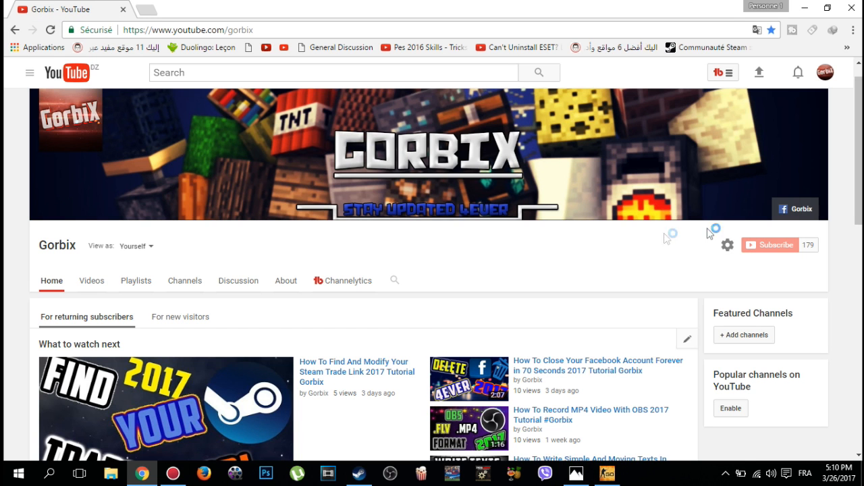
mouse_move(432, 274)
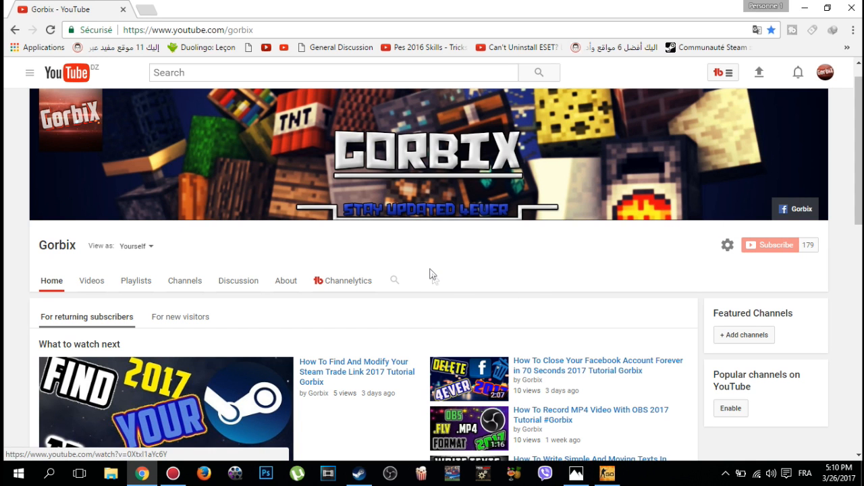
mouse_move(433, 267)
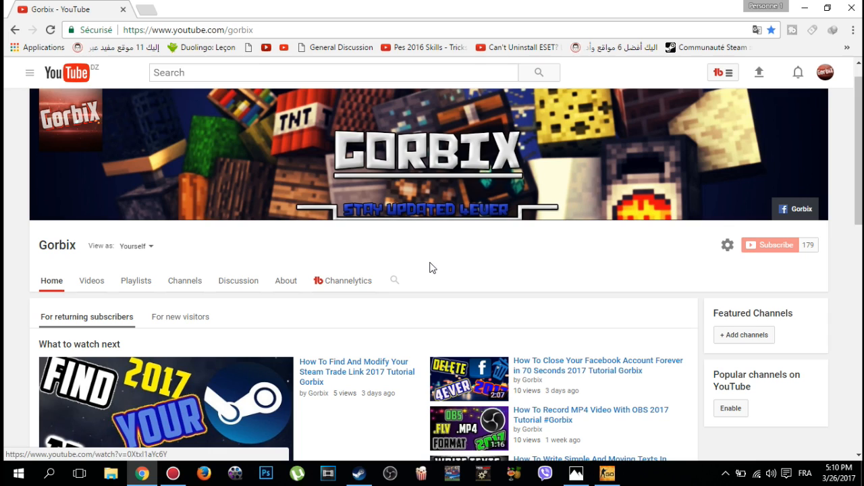